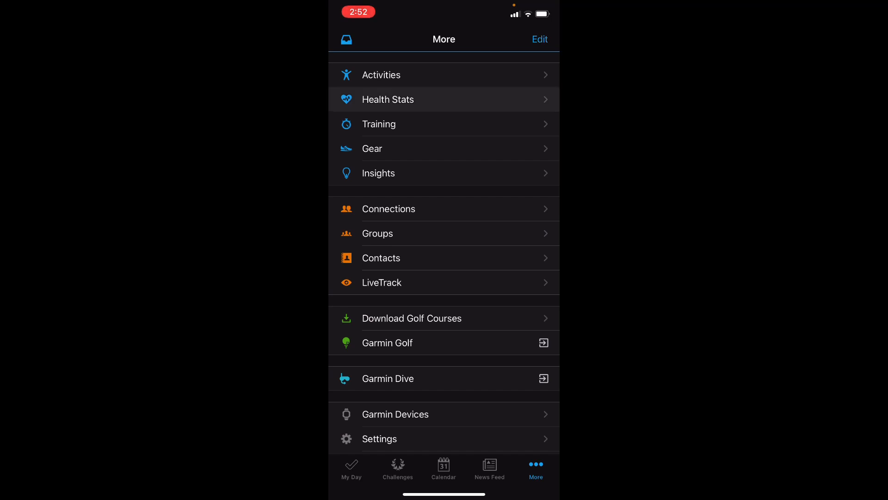
# Navigate via Health Stats to the Stress report and step back to Monday, January 10 (stress 33)
pyautogui.click(388, 99)
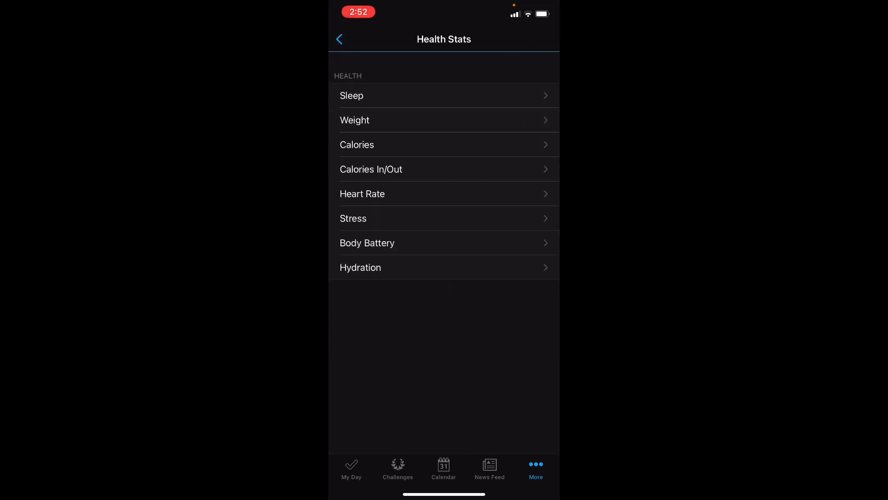
pyautogui.click(353, 218)
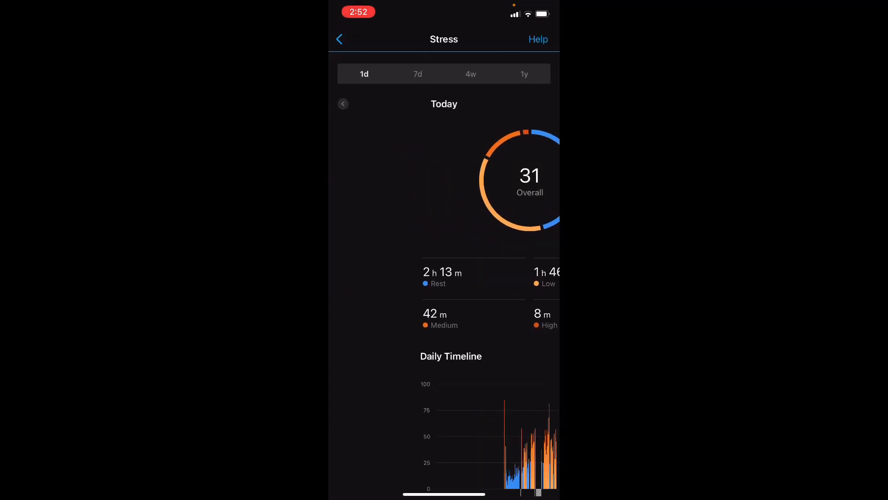
pyautogui.click(342, 104)
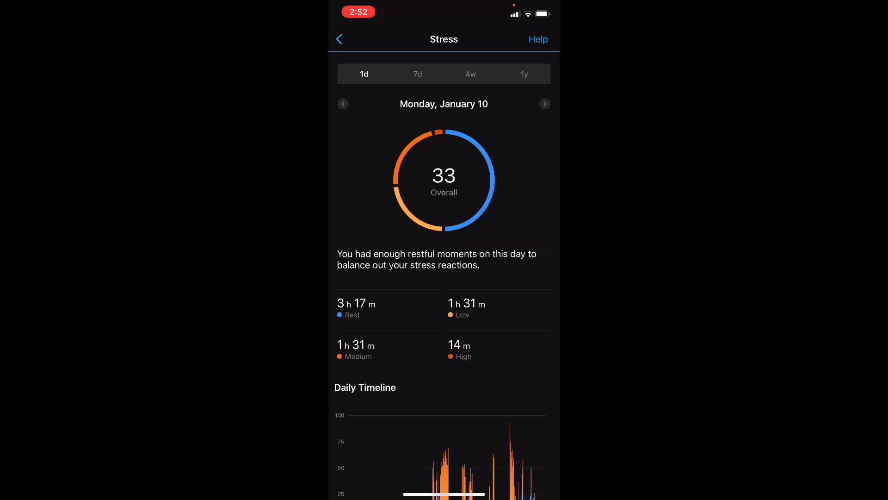